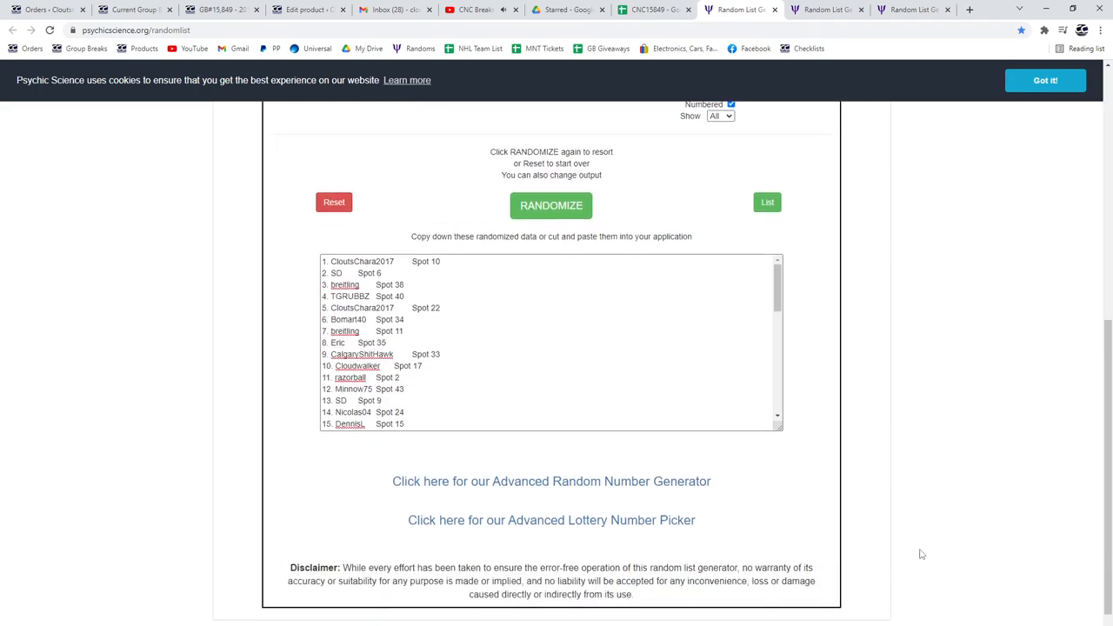
{"action": "mouse_move", "coordinate": [556, 225]}
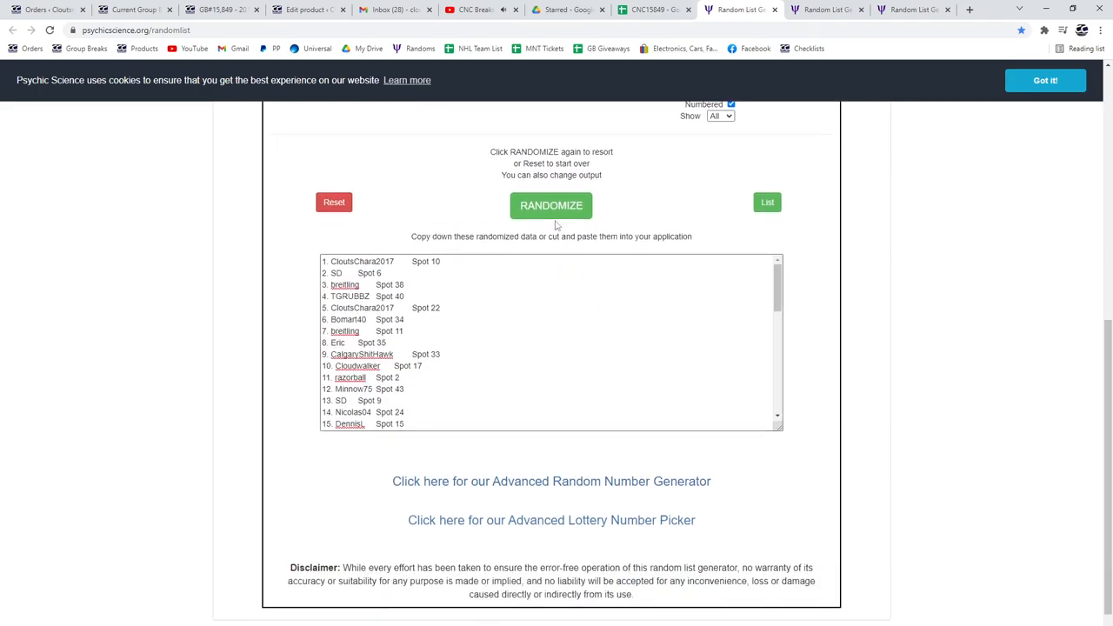
Step: Shuffle the names-and-spots list and the jersey hit list, selecting each result for copying
{"action": "left_click", "coordinate": [551, 205]}
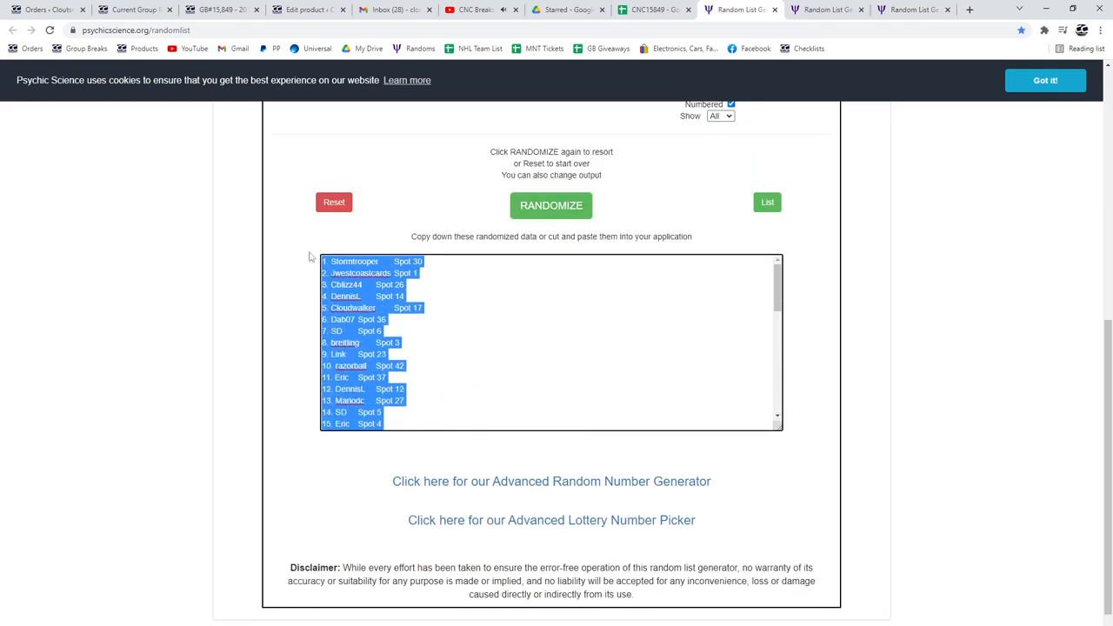
{"action": "left_click", "coordinate": [647, 10]}
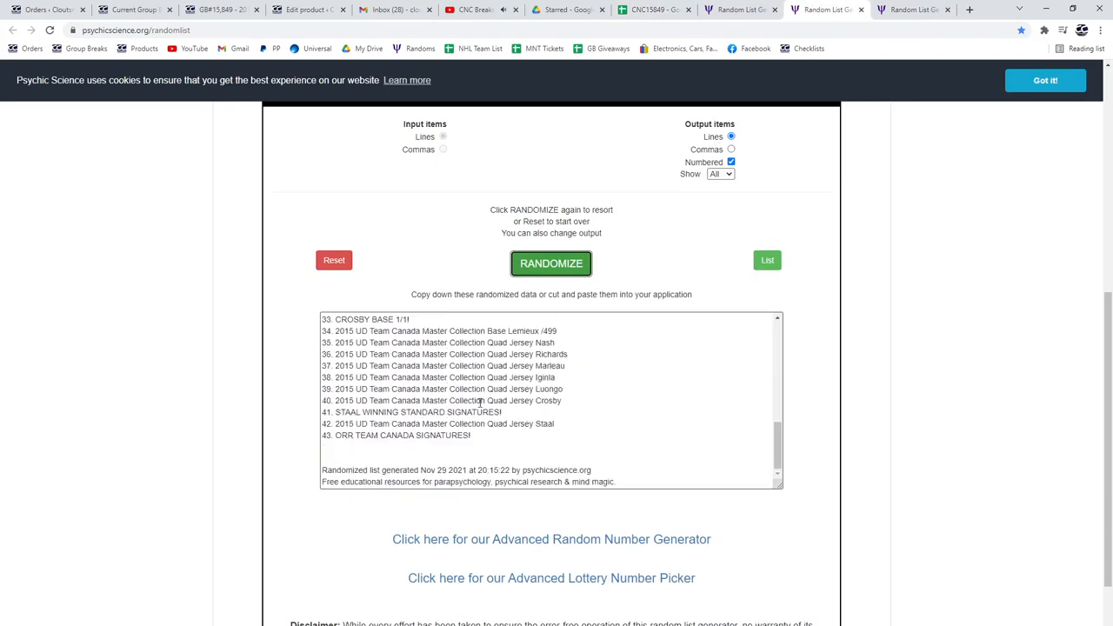
{"action": "left_click", "coordinate": [549, 262]}
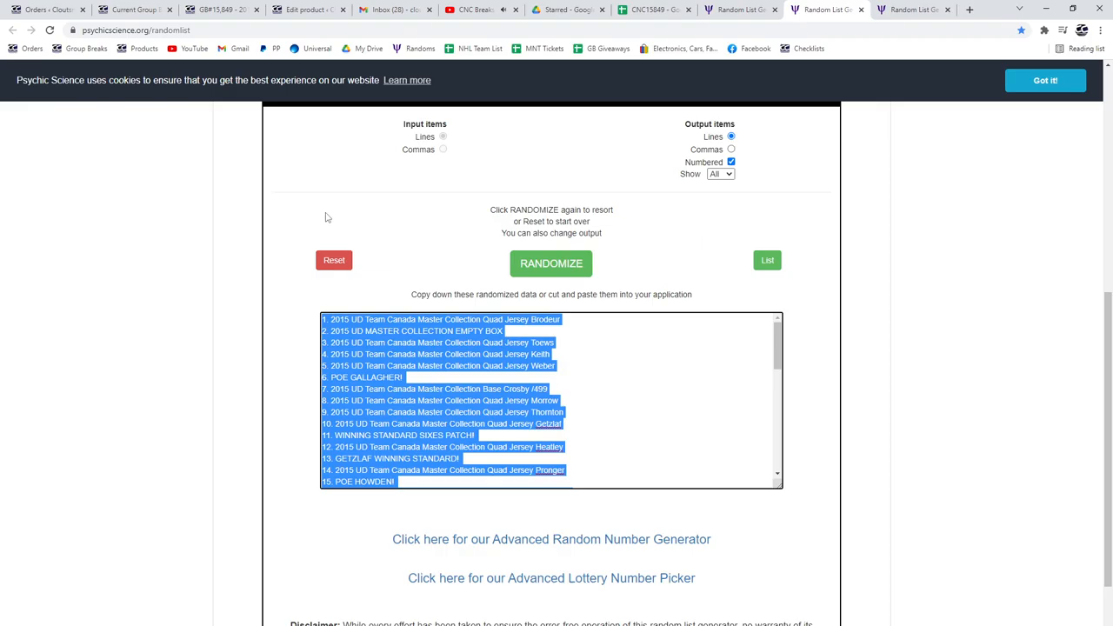
{"action": "left_click", "coordinate": [657, 11]}
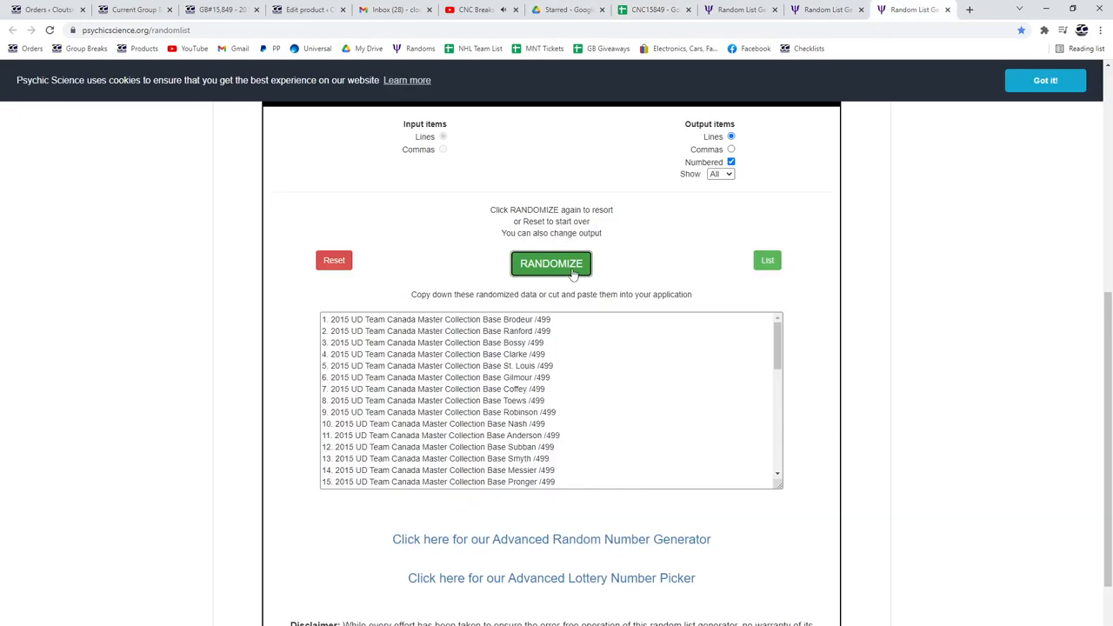
Step: Shuffle the base-card hit list, select the result, and return to the break spreadsheet
{"action": "left_click", "coordinate": [551, 264]}
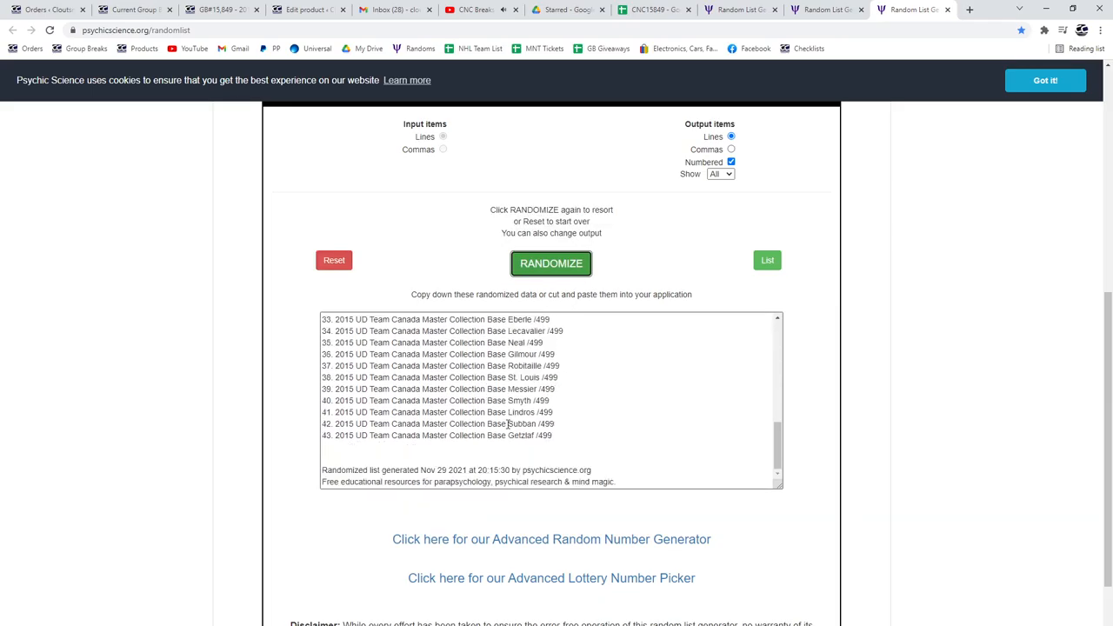
{"action": "left_click", "coordinate": [549, 264]}
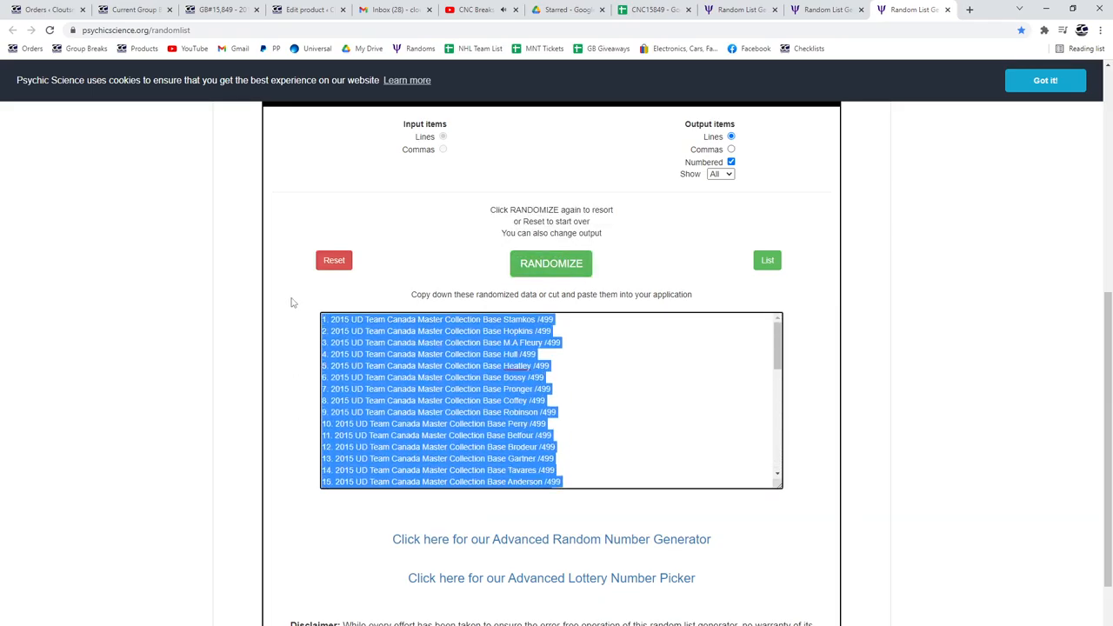
{"action": "left_click", "coordinate": [550, 264]}
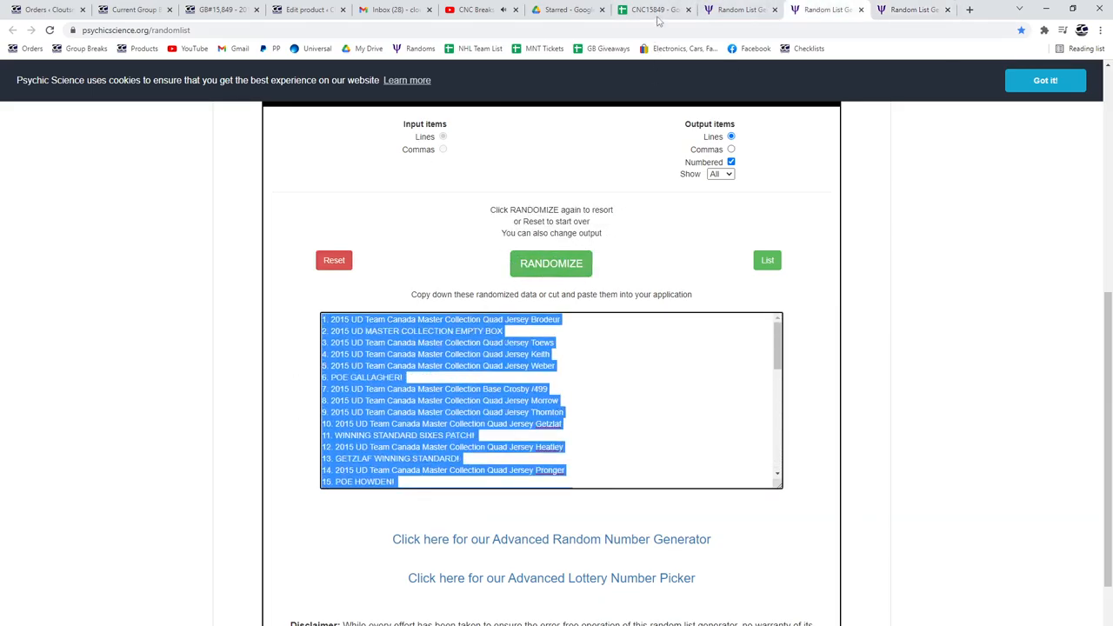
{"action": "left_click", "coordinate": [652, 10]}
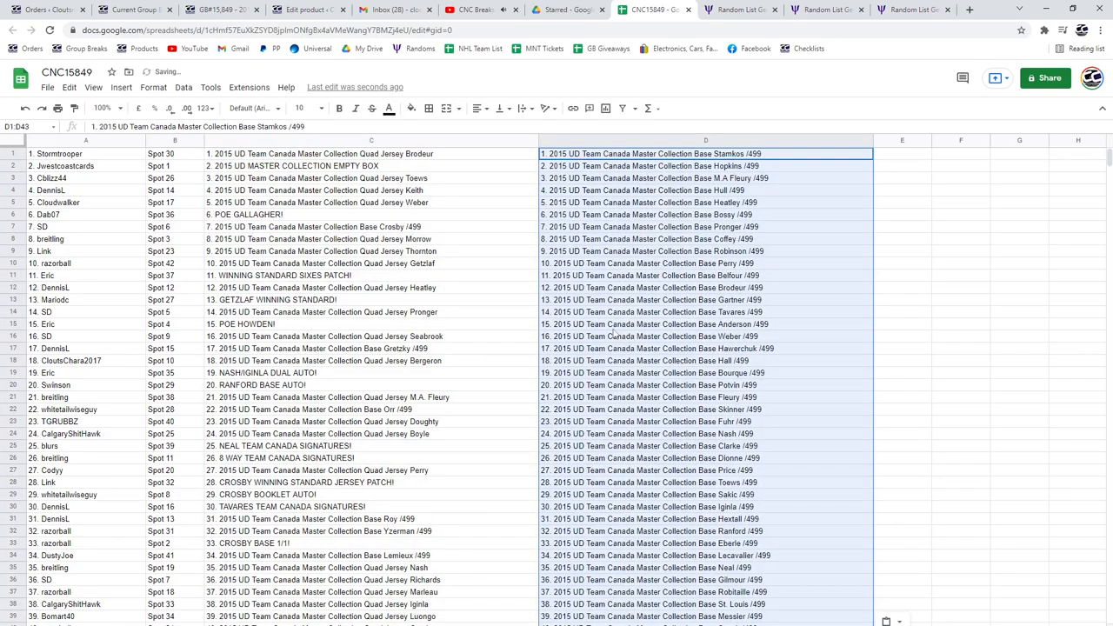
Step: Bold winning rows 2, 6, 11, 13, 15, 19 and 20 across names, spots and both hit lists
{"action": "left_click", "coordinate": [66, 165]}
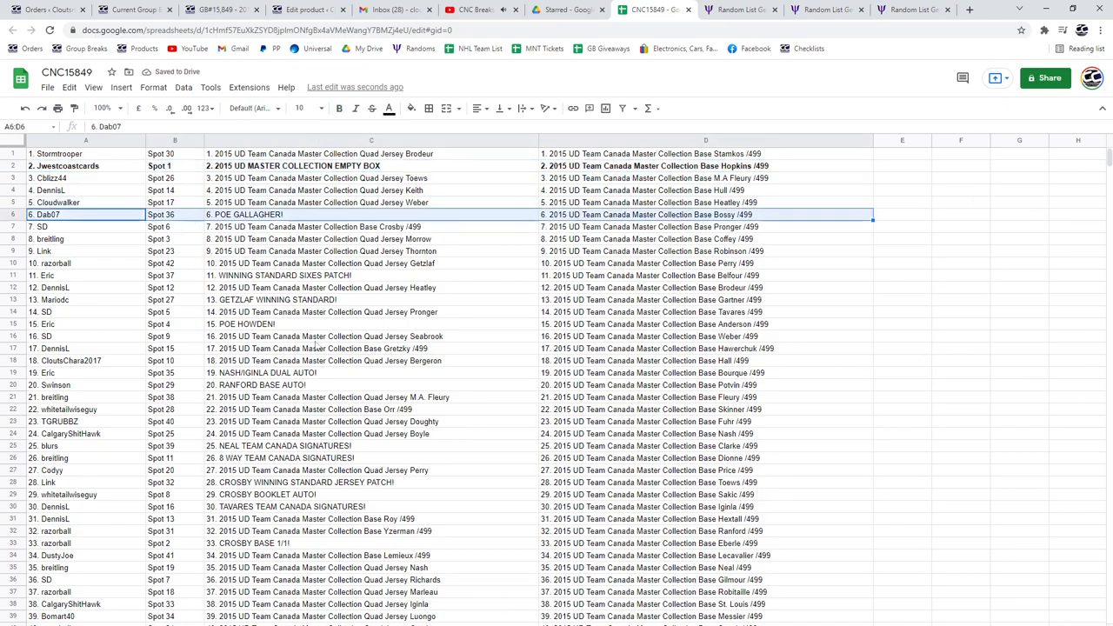
{"action": "left_click", "coordinate": [85, 275]}
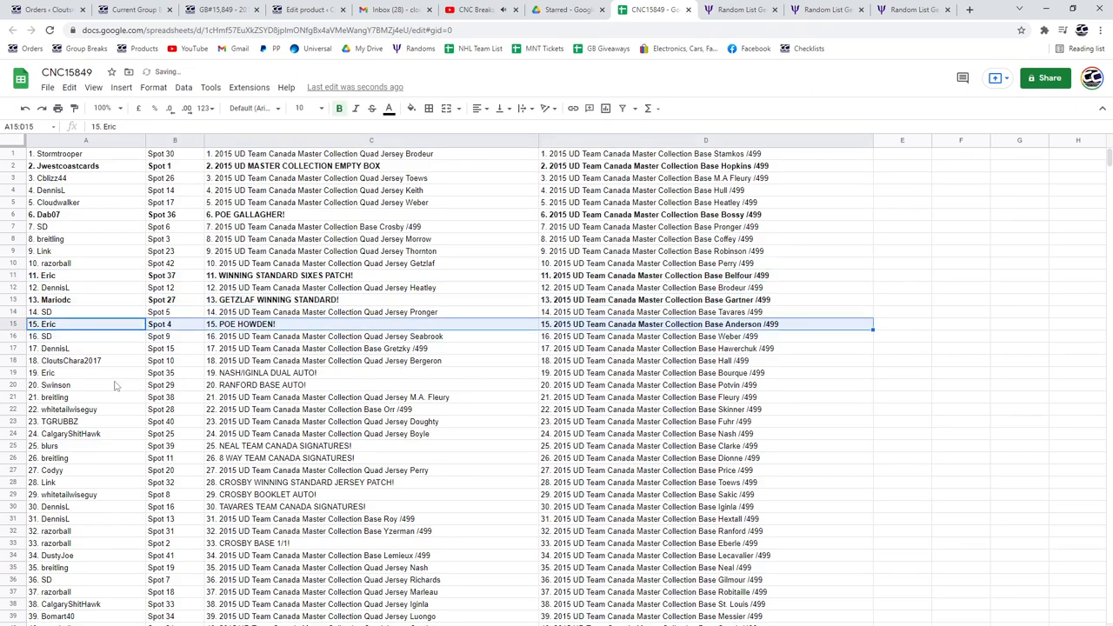
{"action": "left_click", "coordinate": [85, 372]}
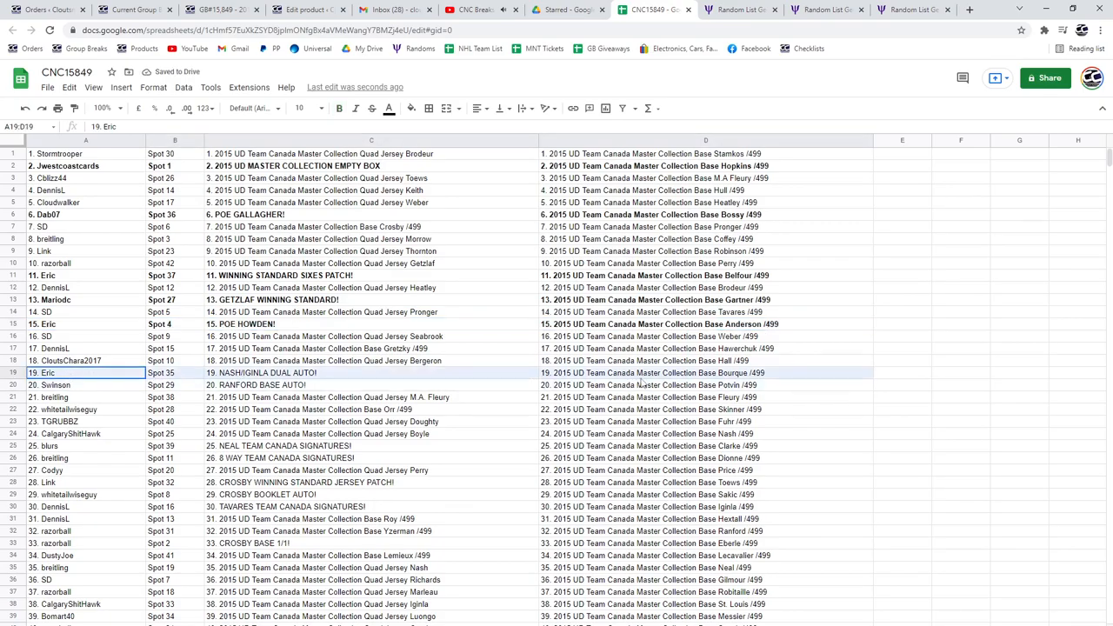
{"action": "left_click", "coordinate": [643, 384]}
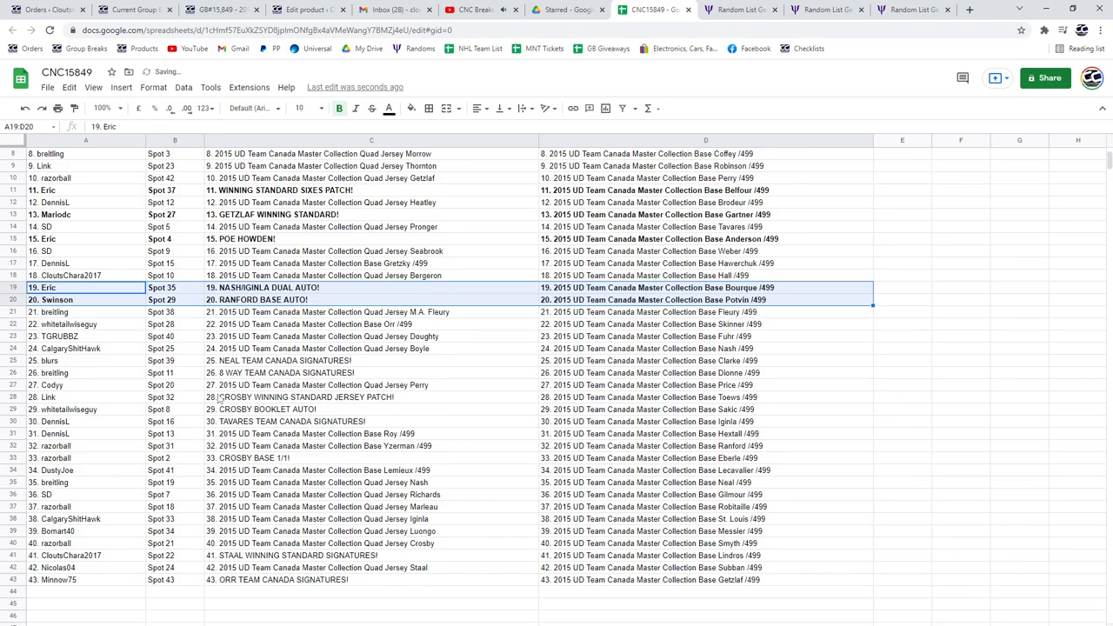
{"action": "left_click", "coordinate": [86, 360]}
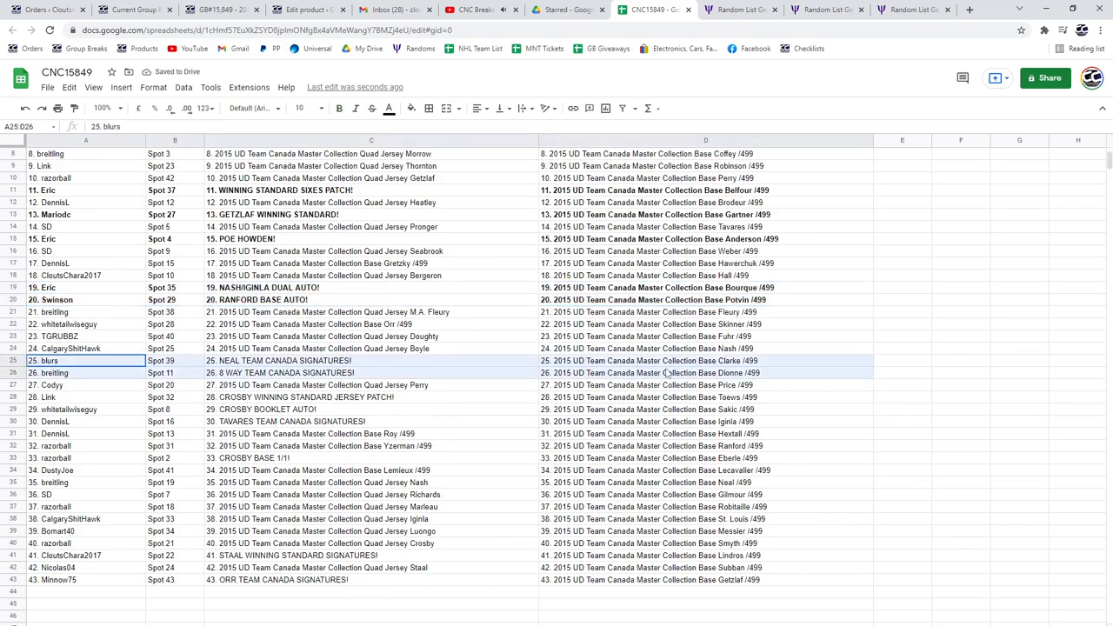